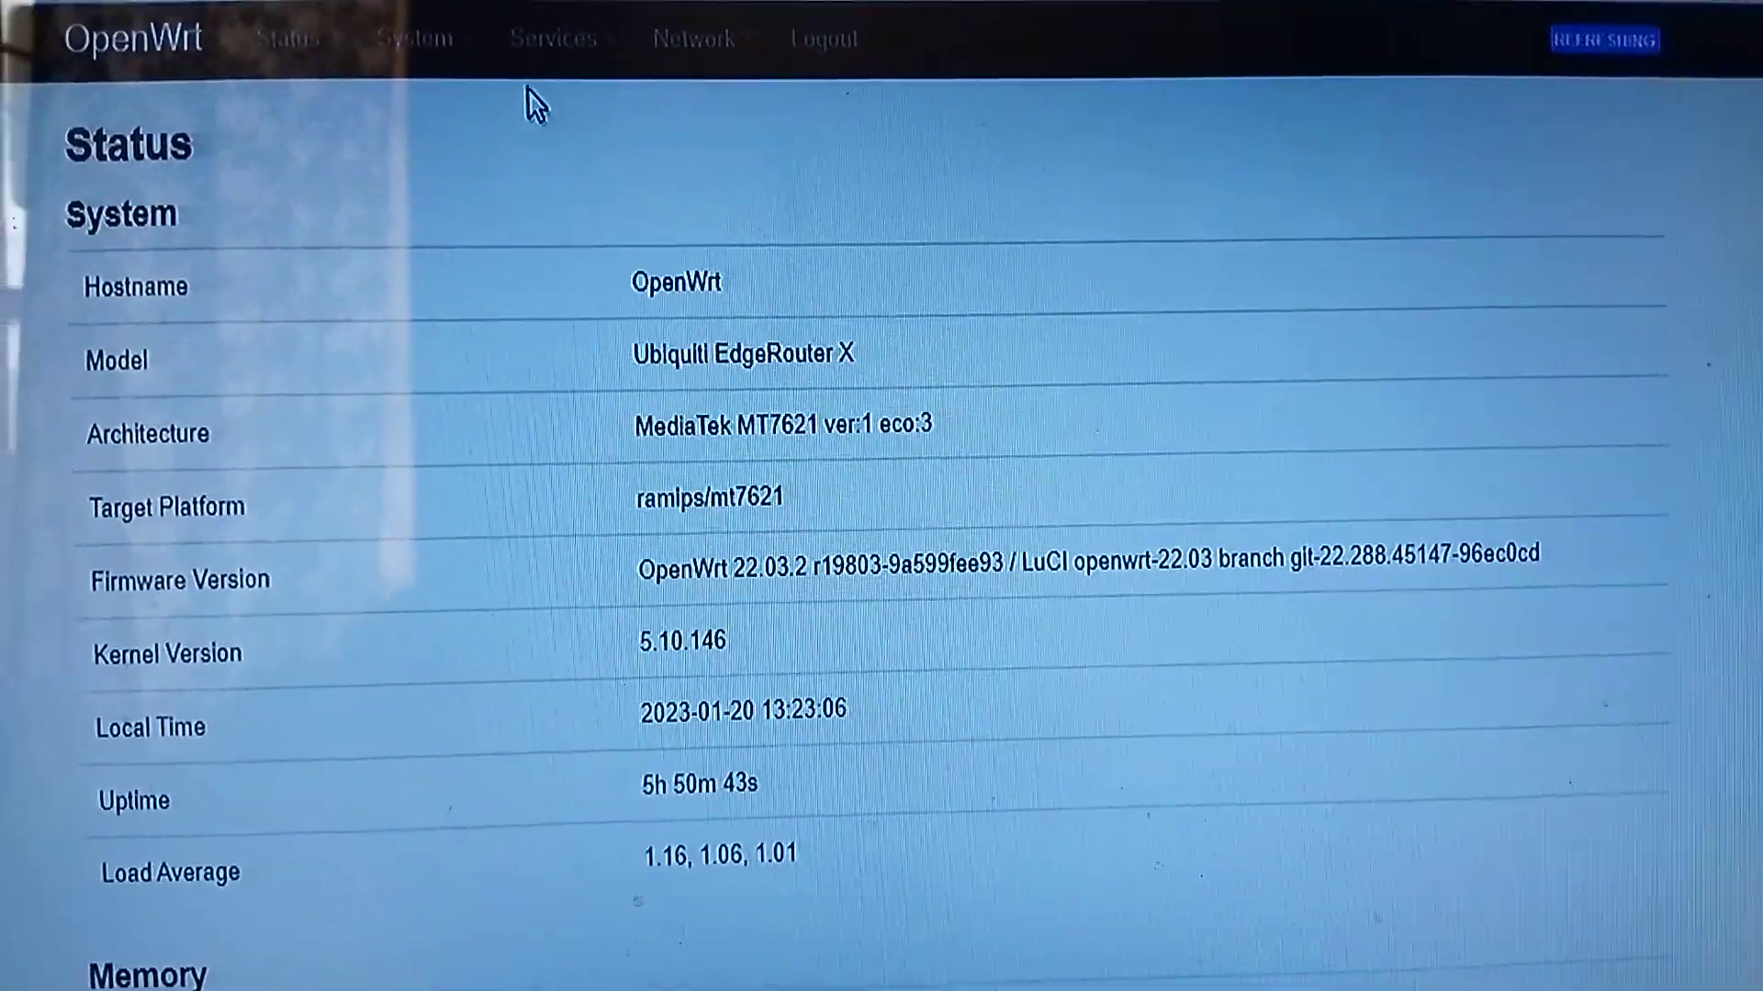
Go to the System > Software package management page
left_click(418, 44)
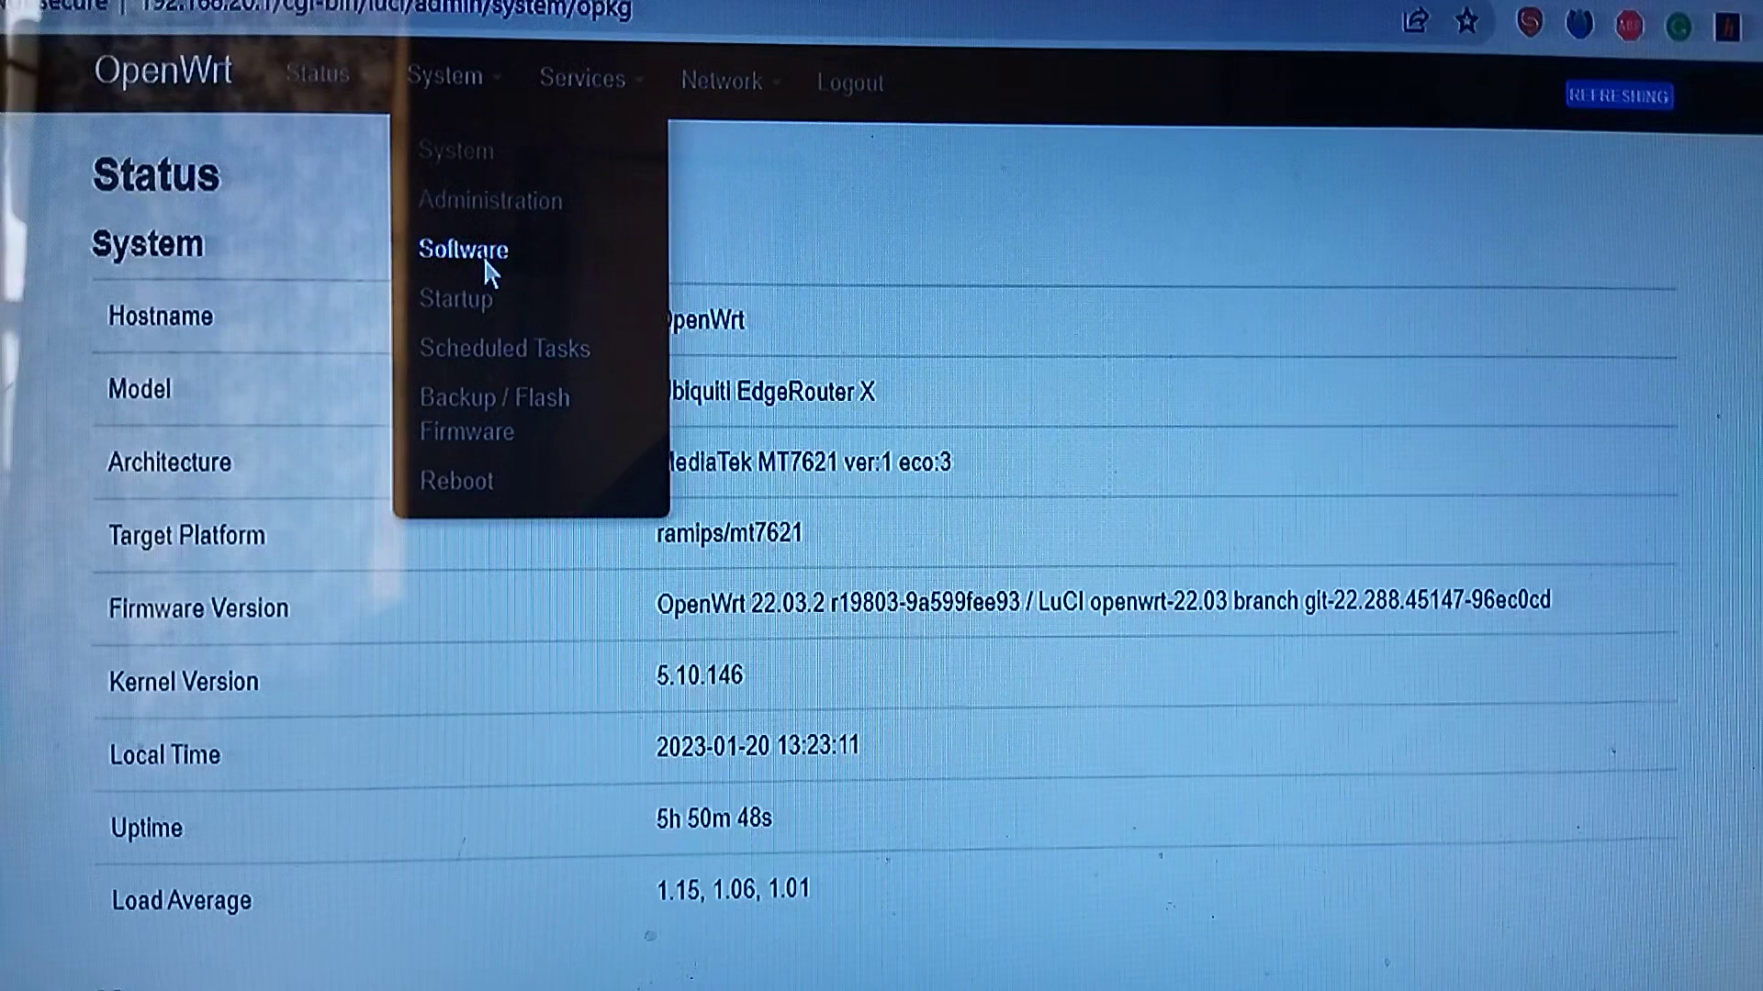
left_click(463, 249)
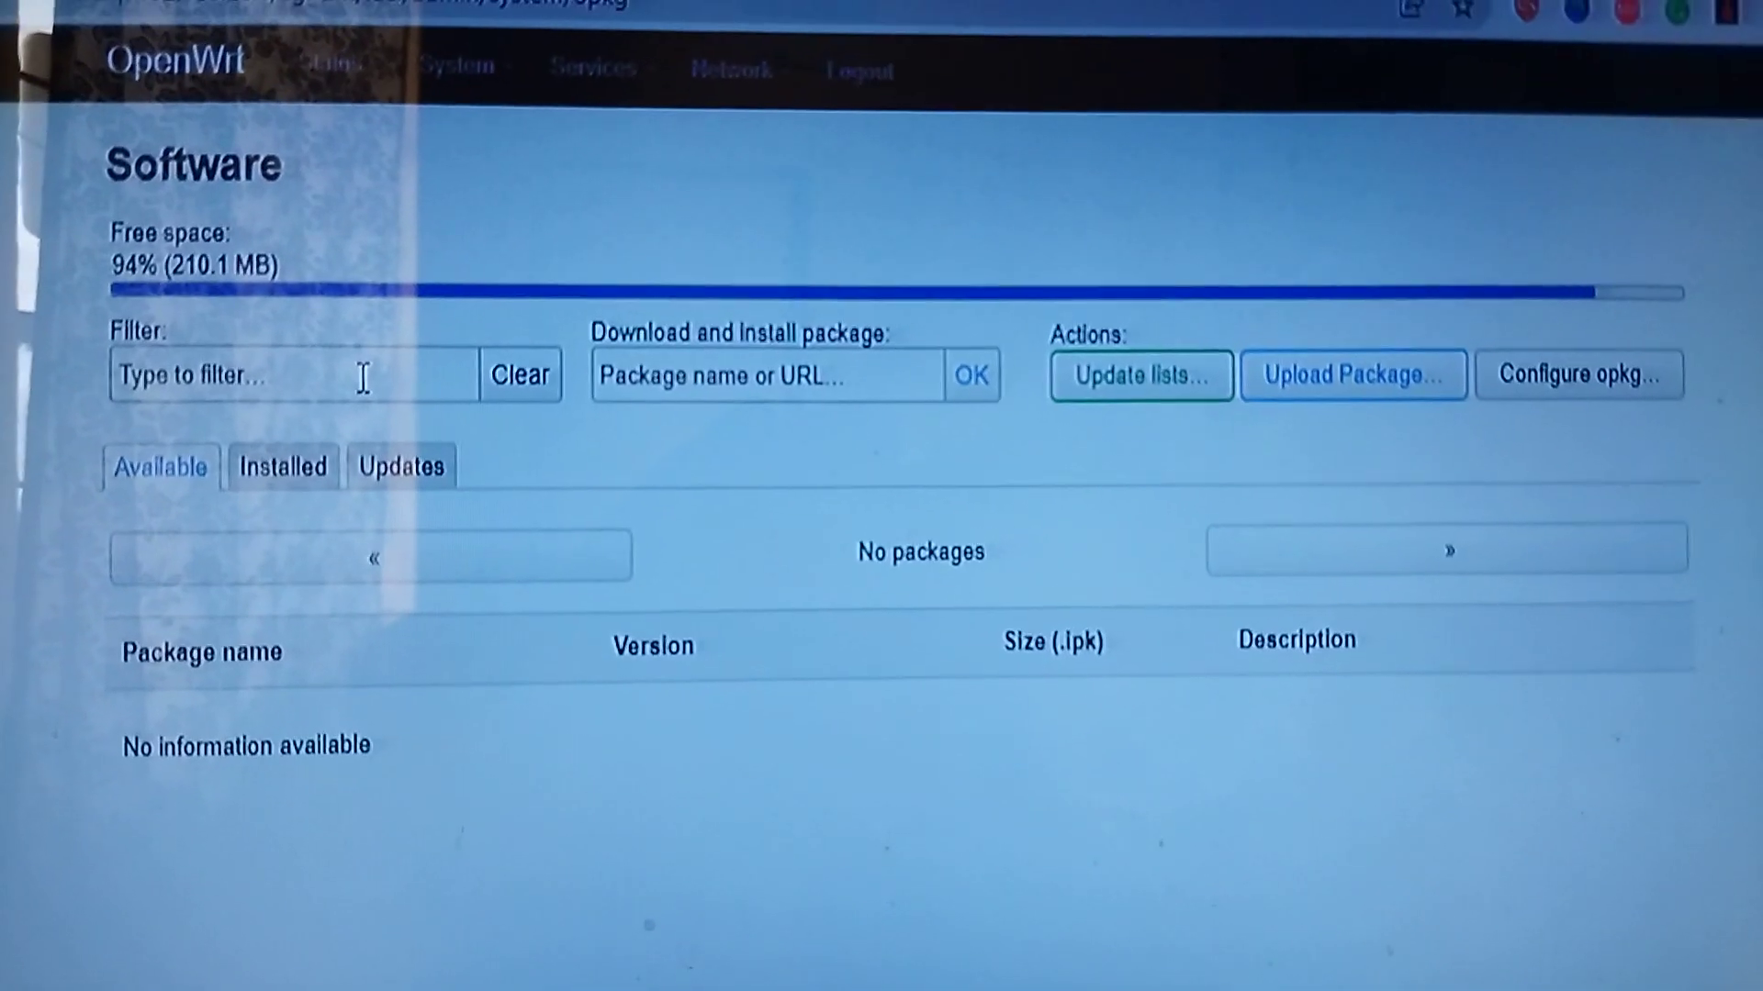
Expand the top navigation menus to reach the Services list
left_click(440, 43)
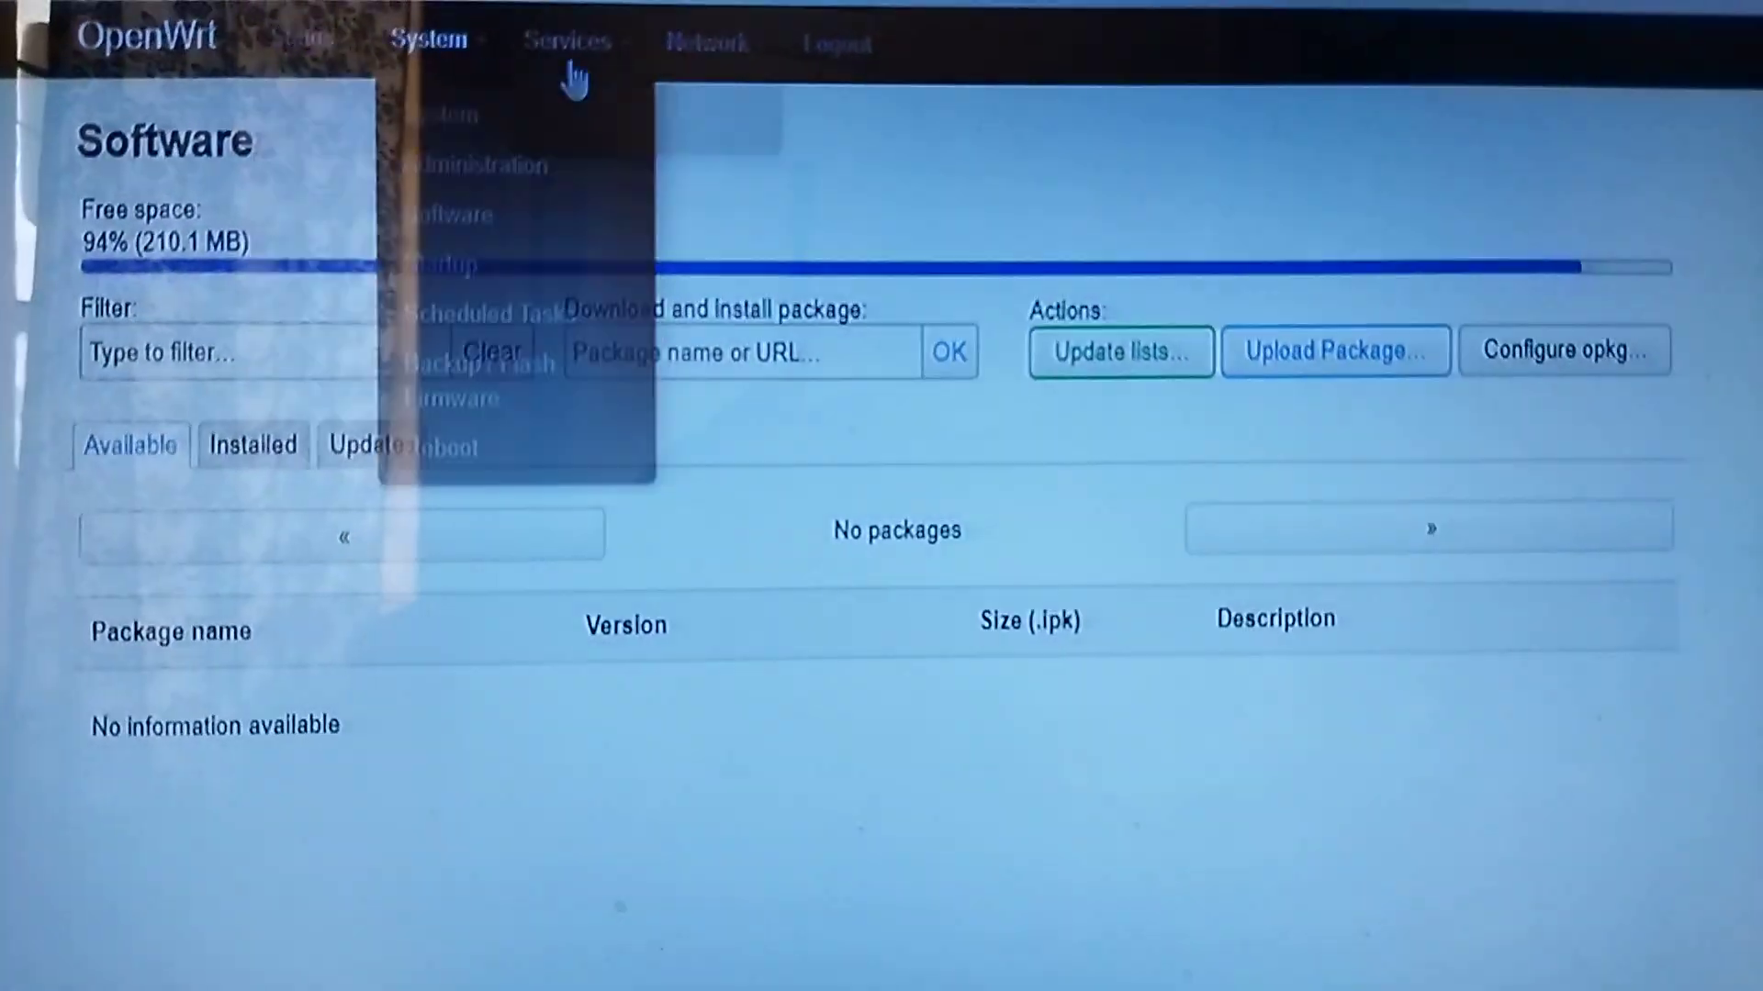
left_click(680, 55)
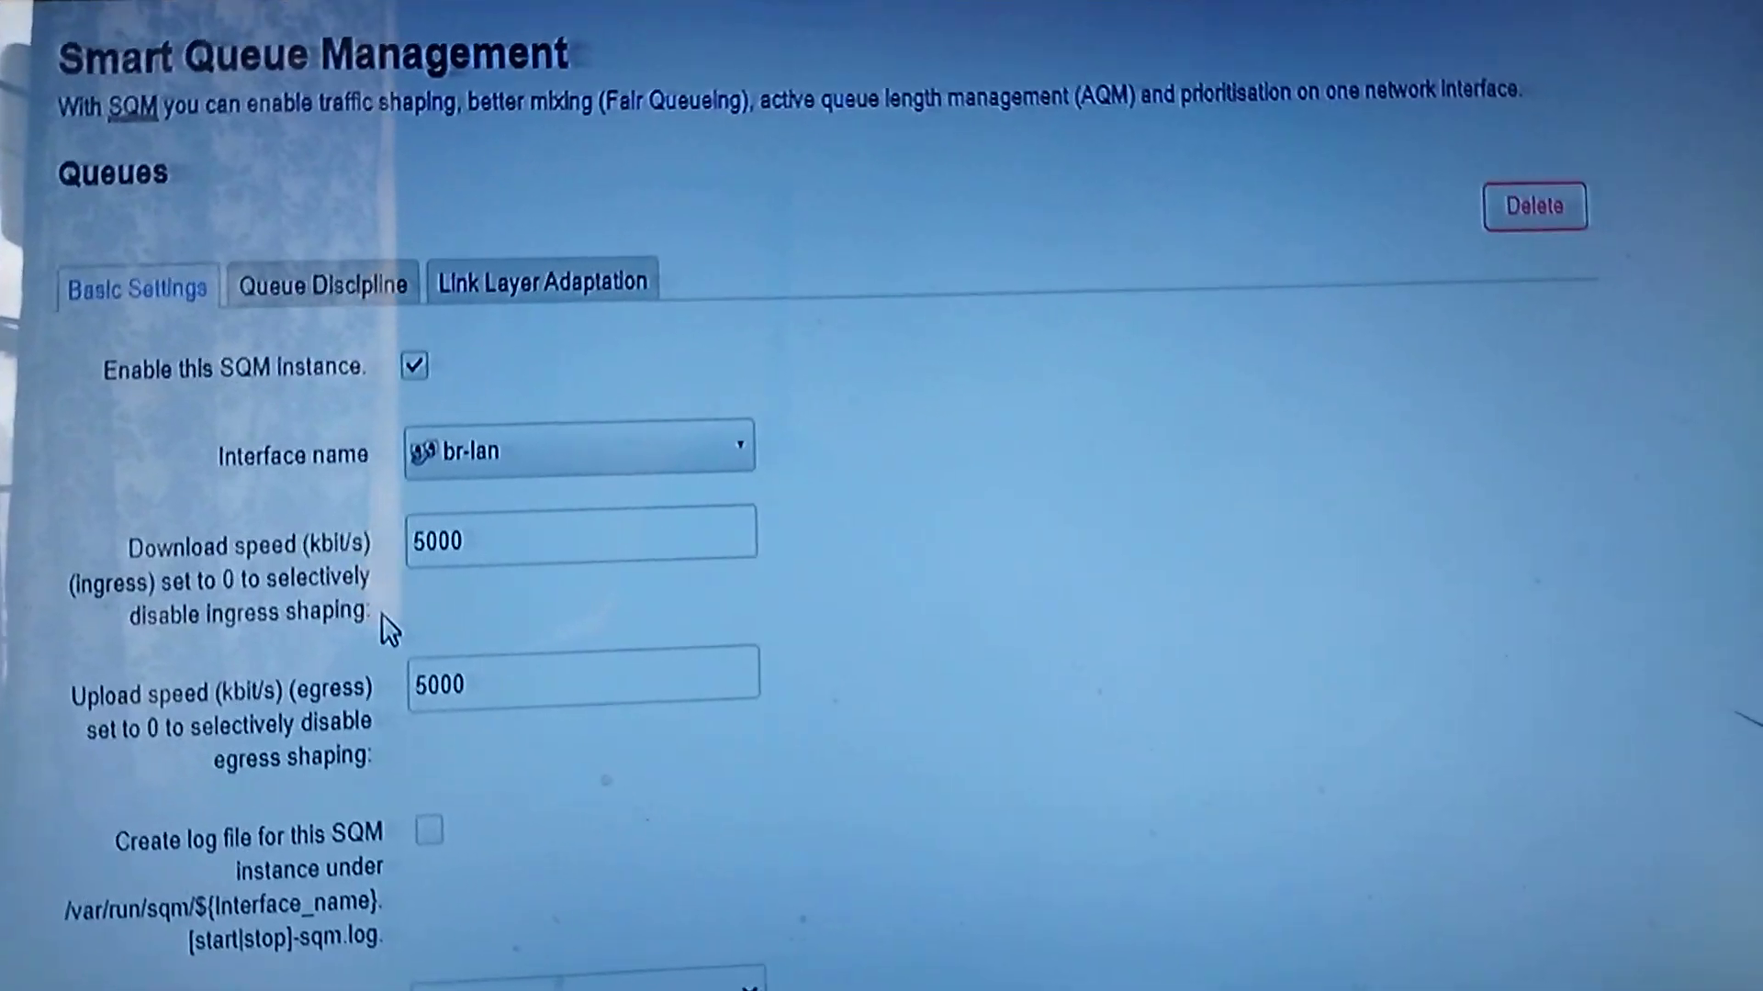
scroll("down", 3)
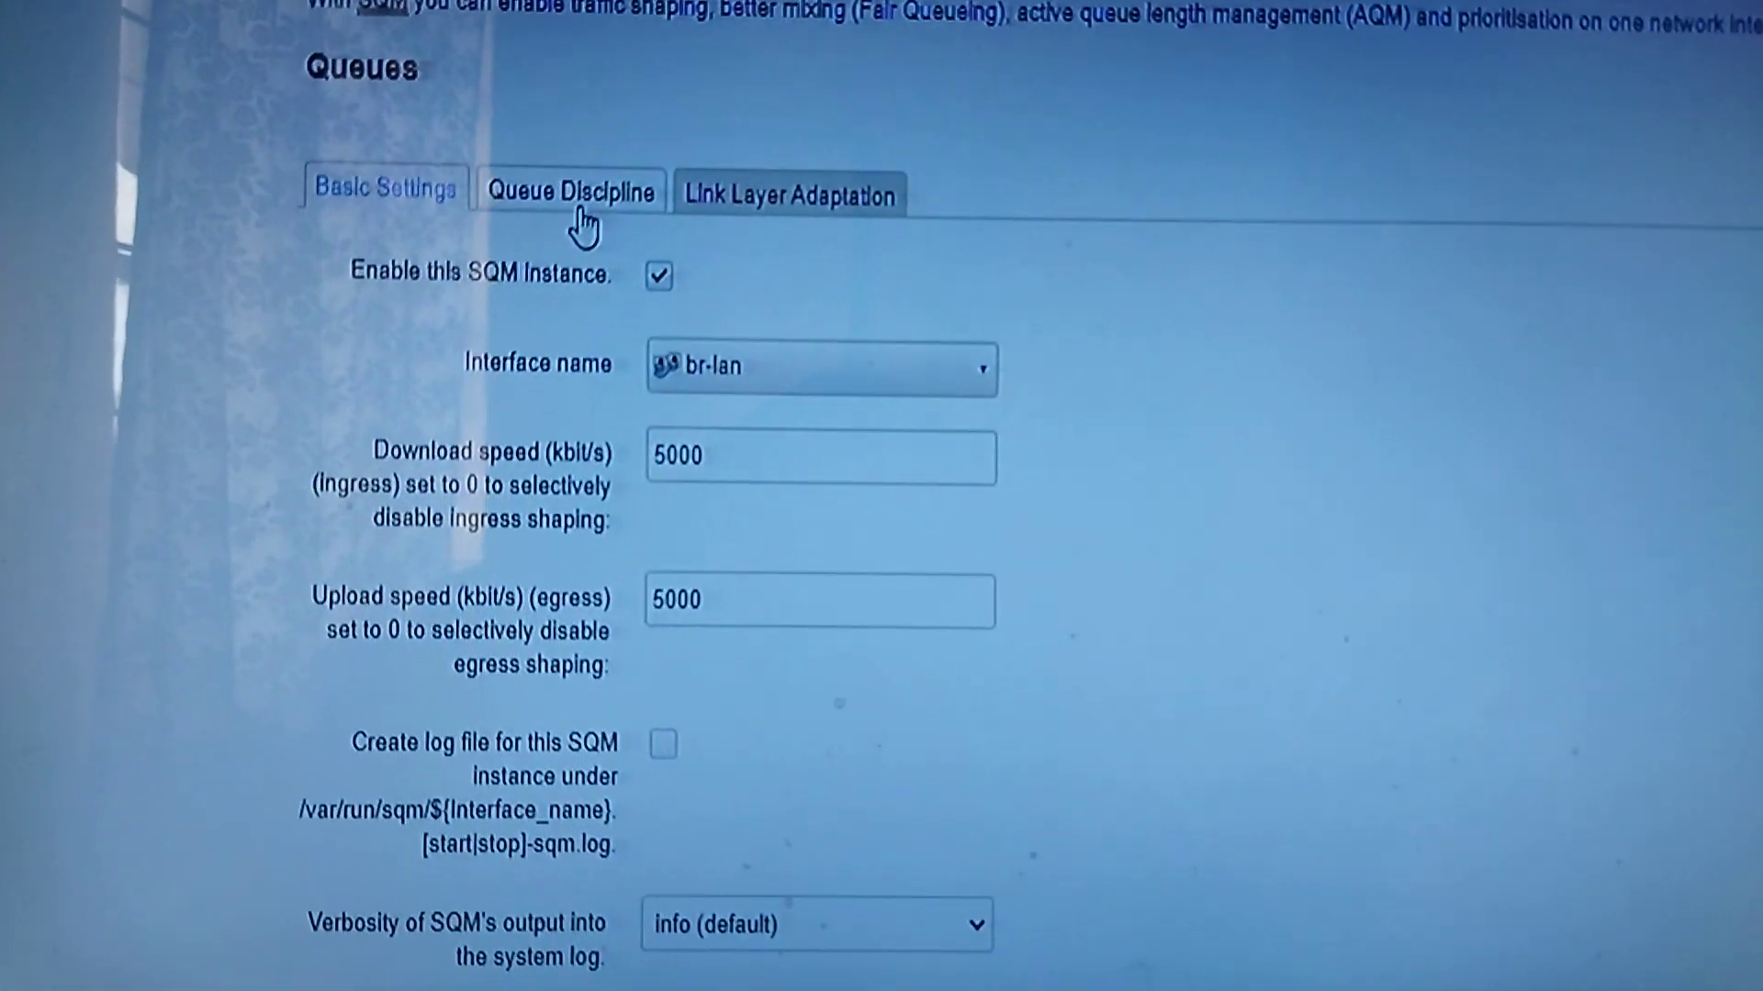
Select the piece_of_cake.qos queue script and Ethernet-with-overhead link layer adaptation
left_click(569, 190)
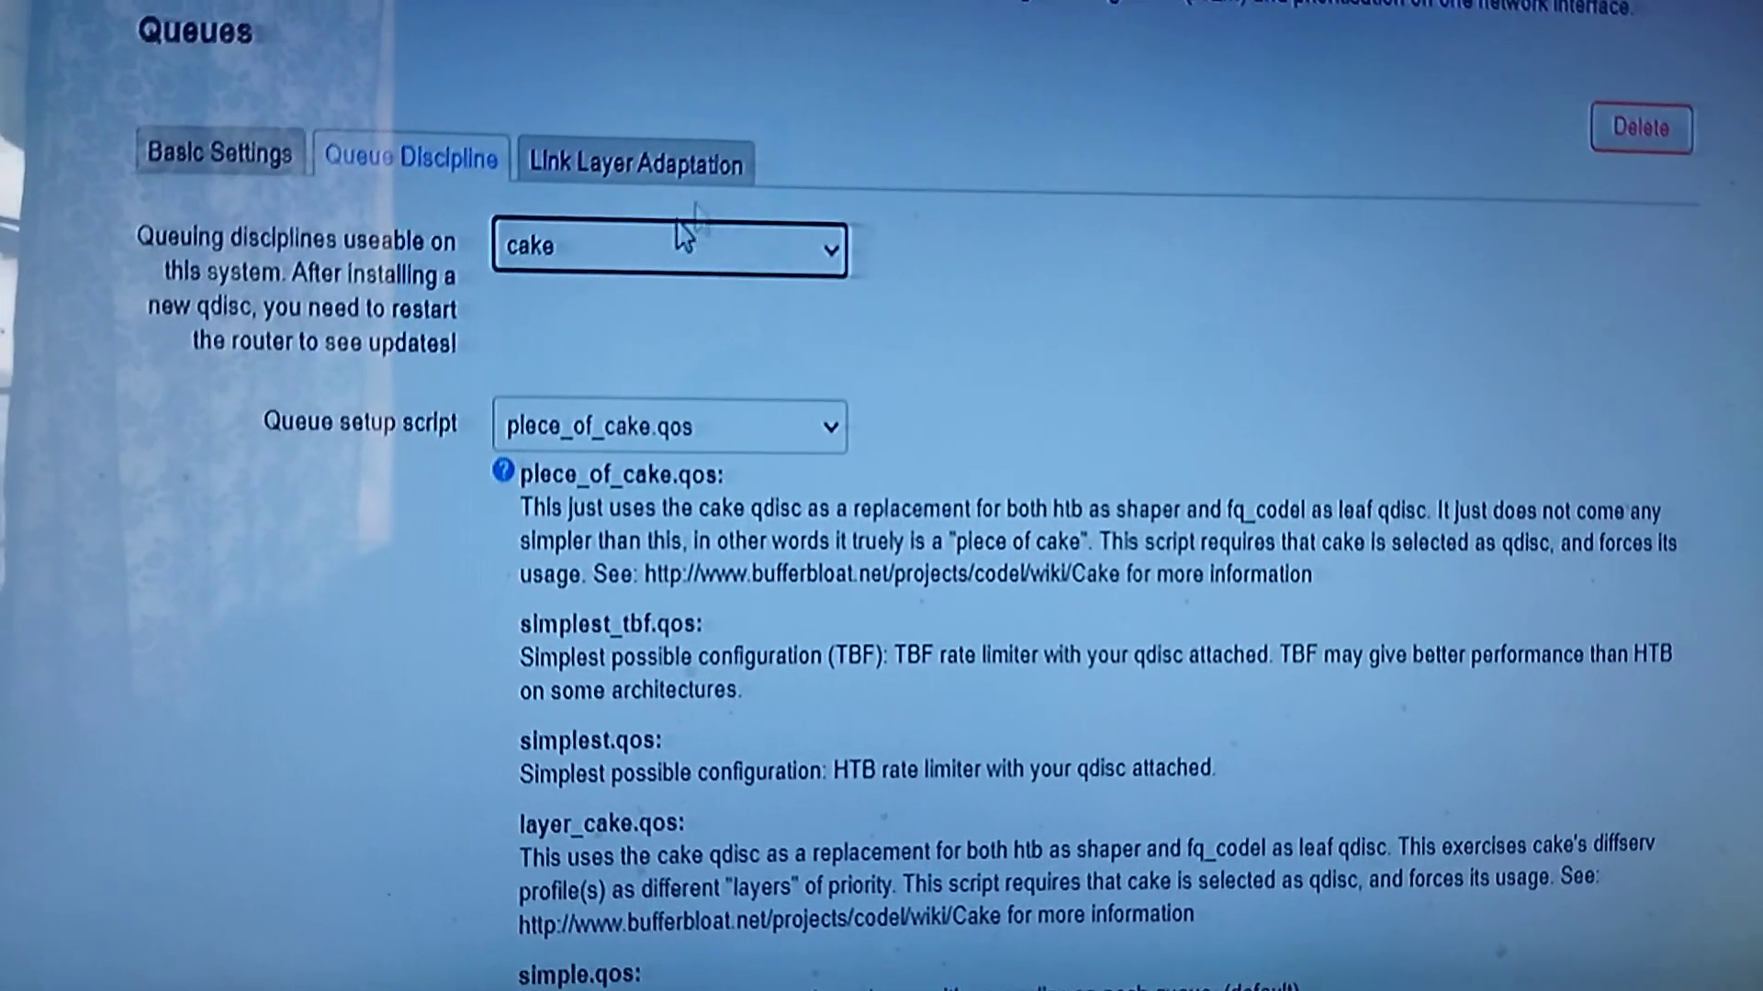
left_click(668, 426)
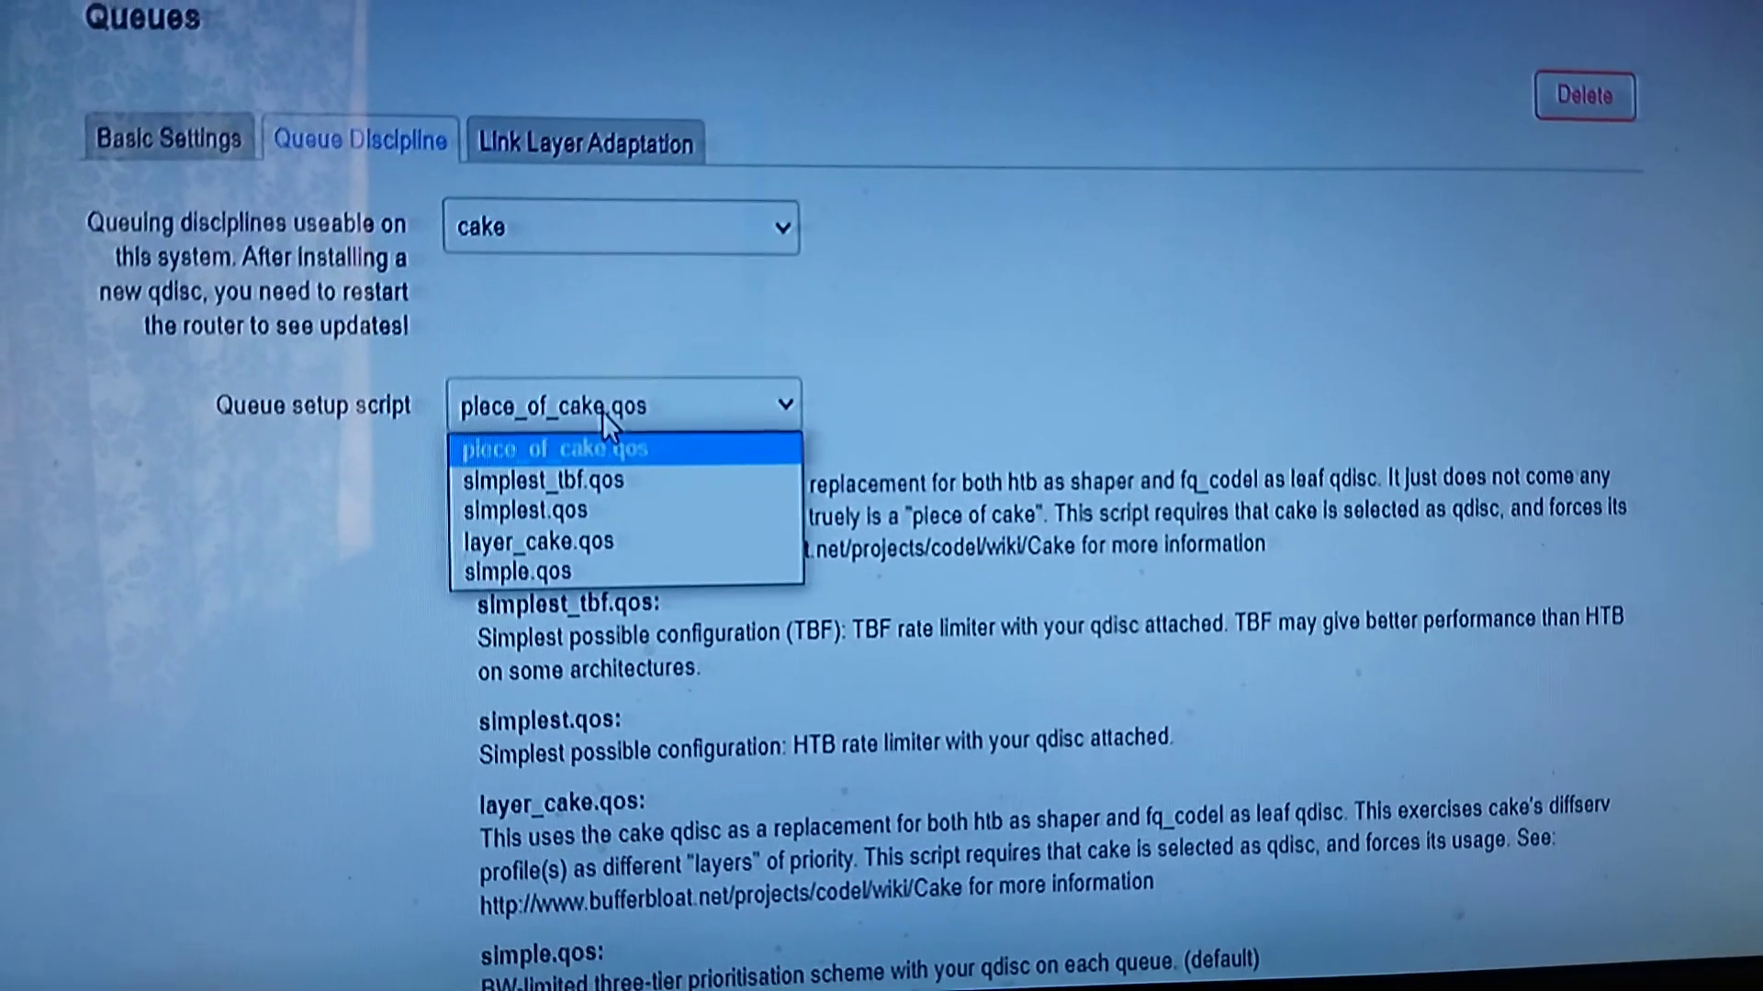
left_click(553, 448)
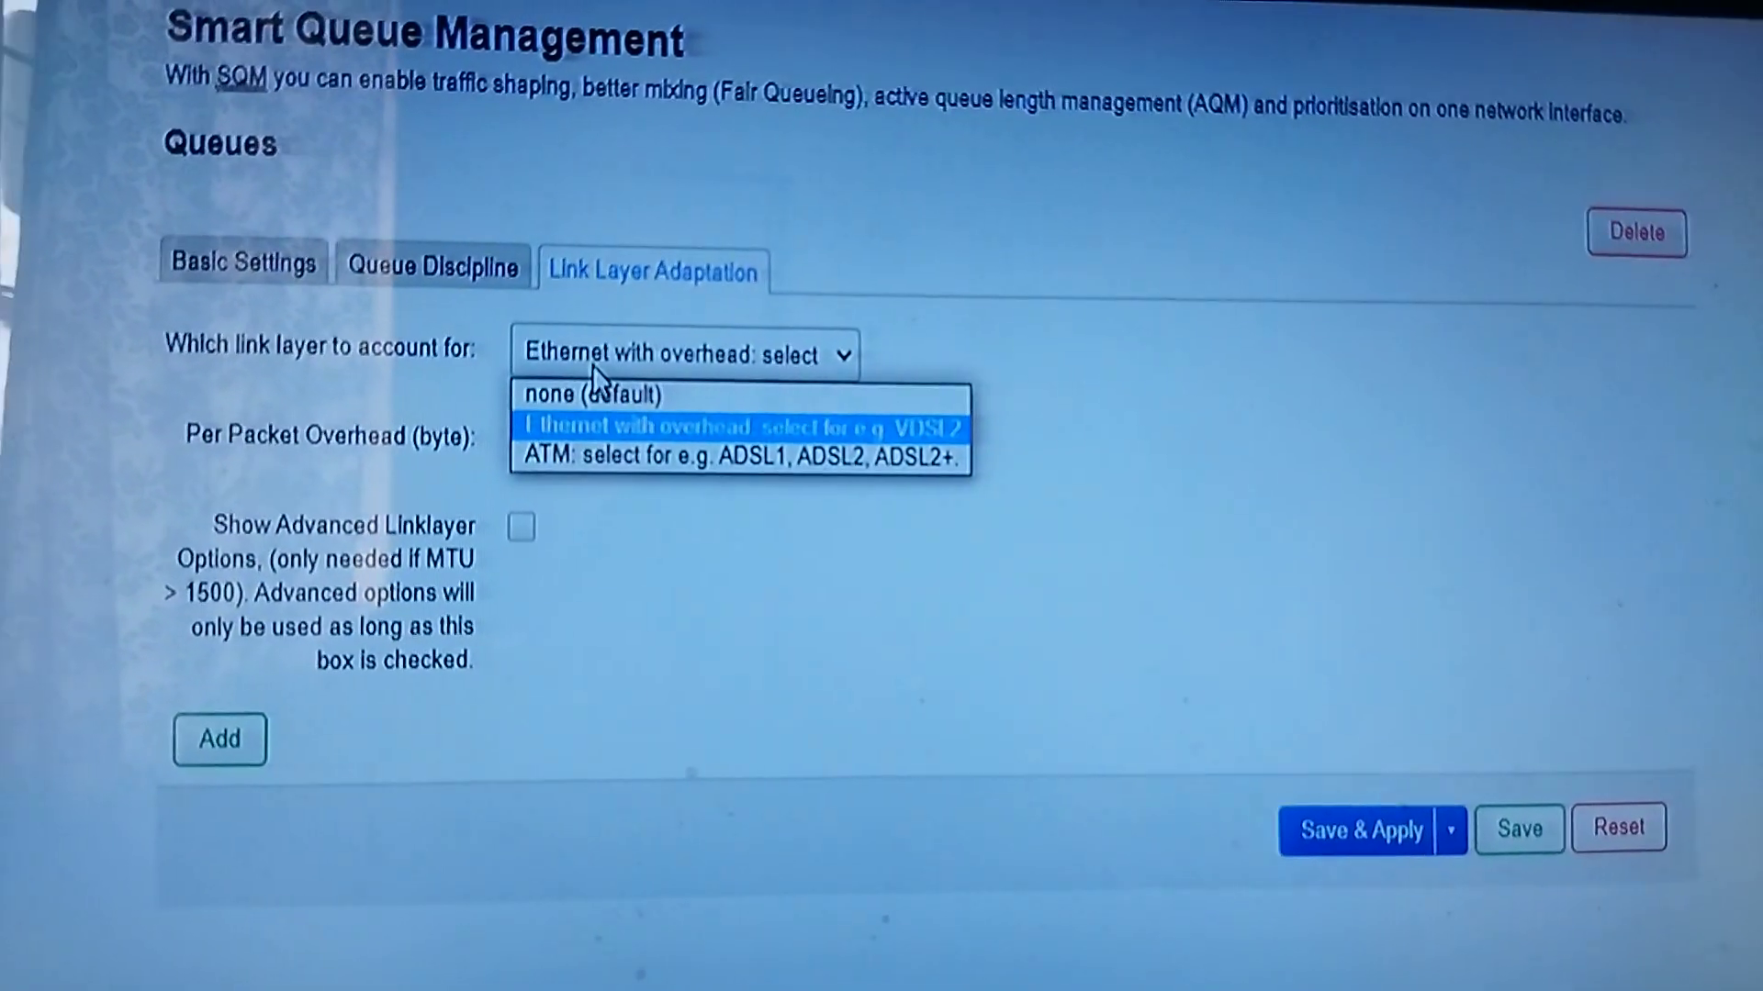
left_click(747, 426)
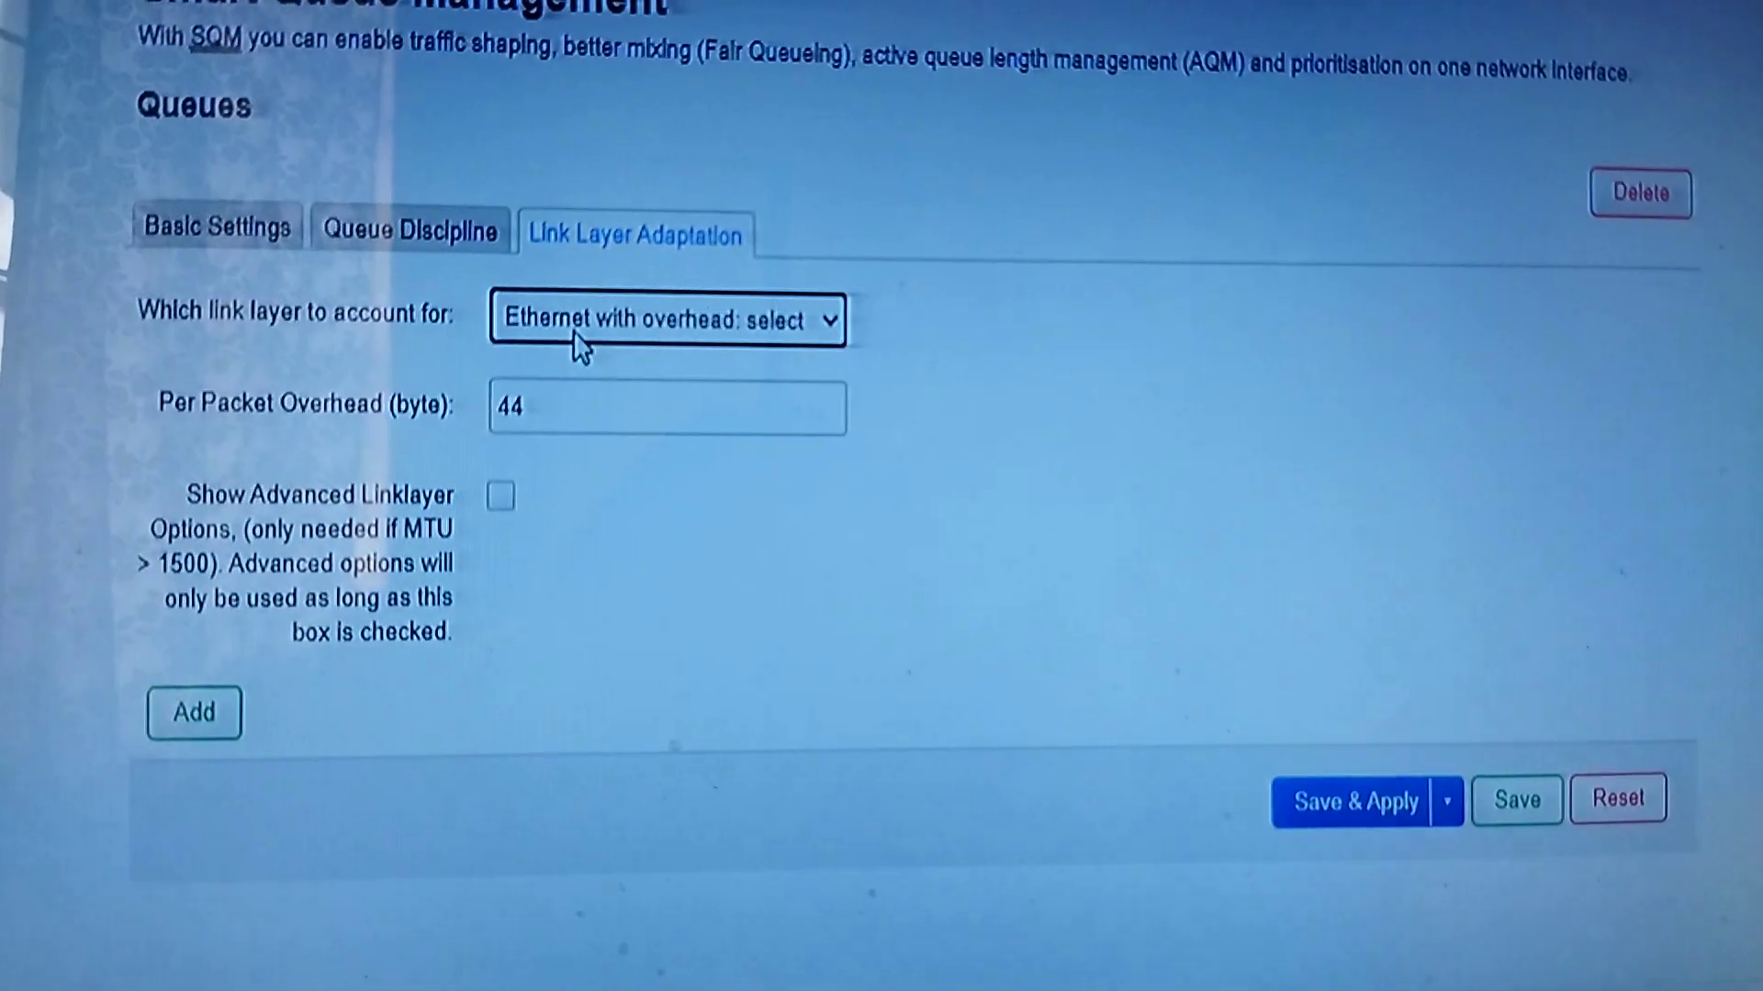